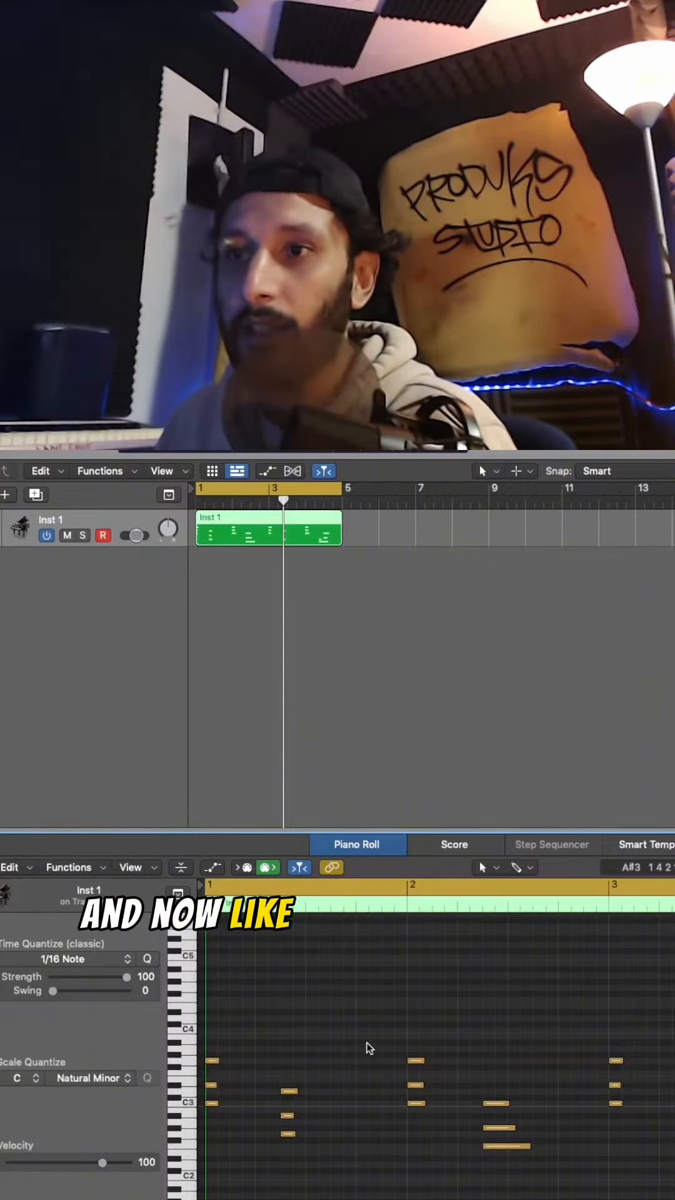
Step: Show the Scale Quantize key list from the root-note menu currently set to C
{"action": "left_click", "coordinate": [18, 1078]}
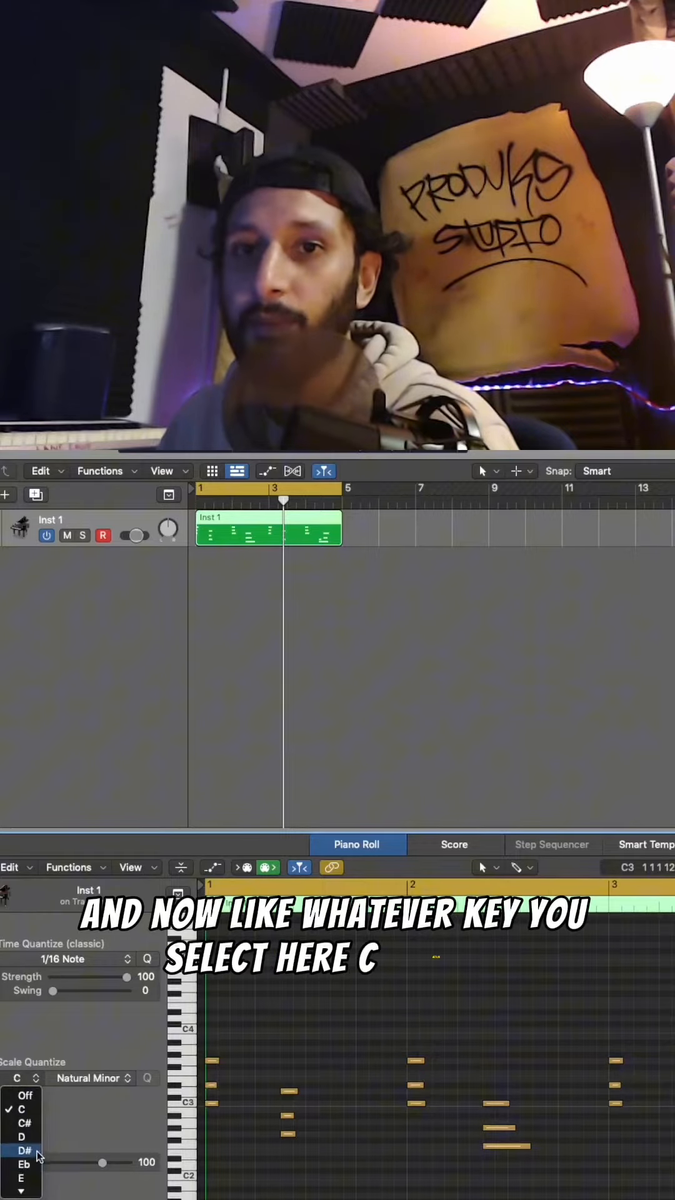